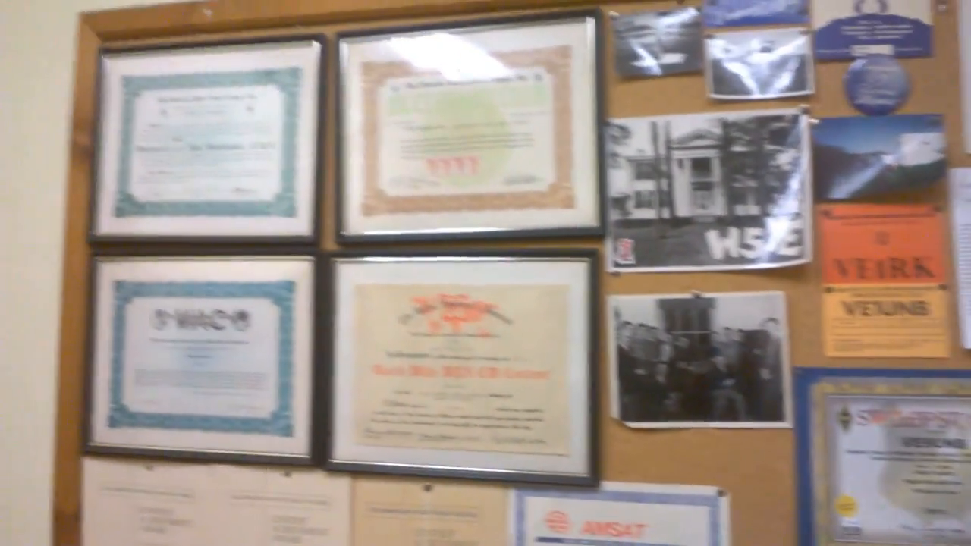
scroll("down", 3)
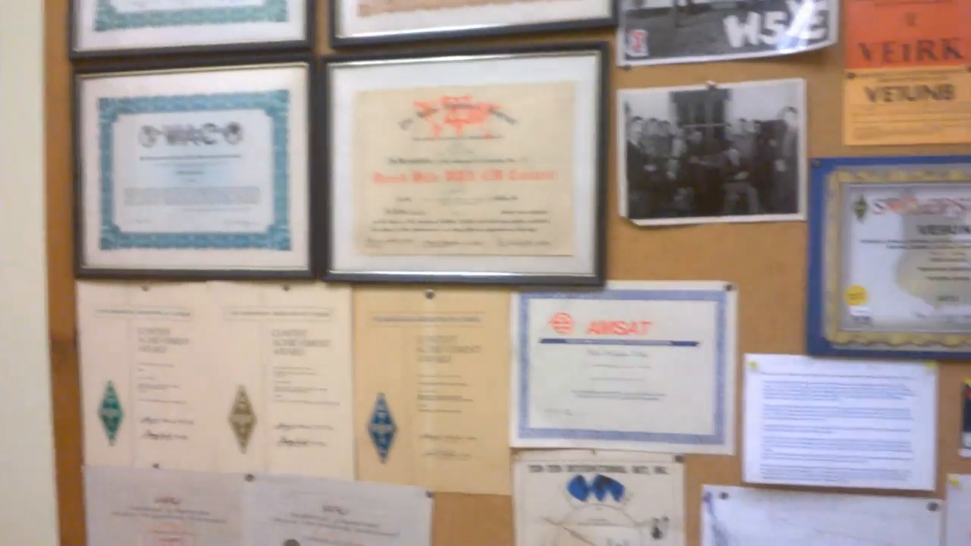